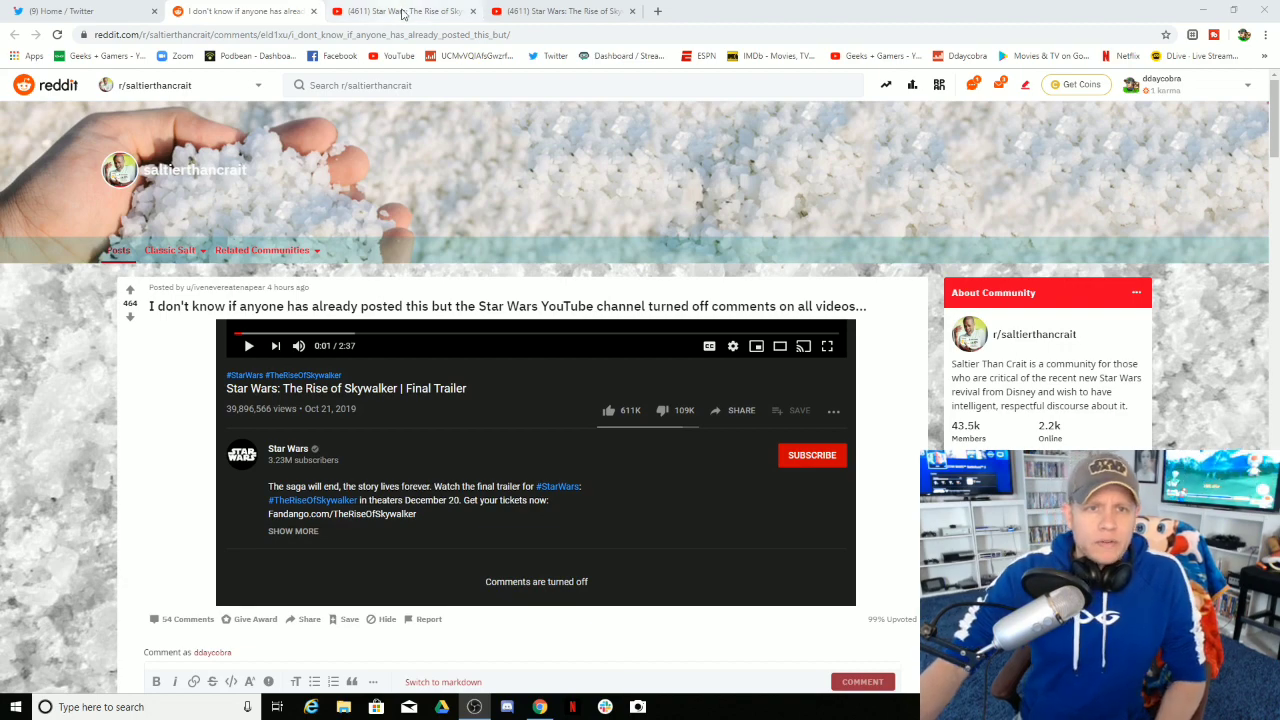
# - Switch to the Star Wars "The Mutiny" Preview video and reveal its 'Comments are turned off' message
pyautogui.click(400, 12)
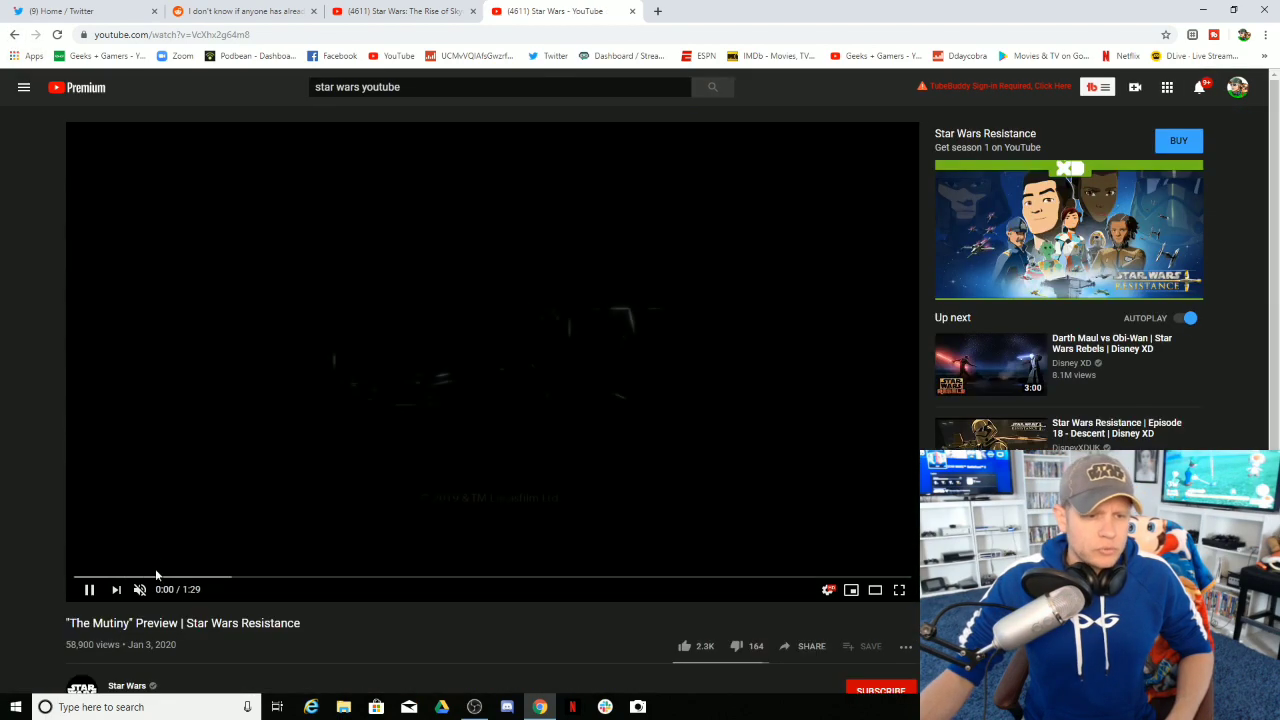
pyautogui.scroll(-3)
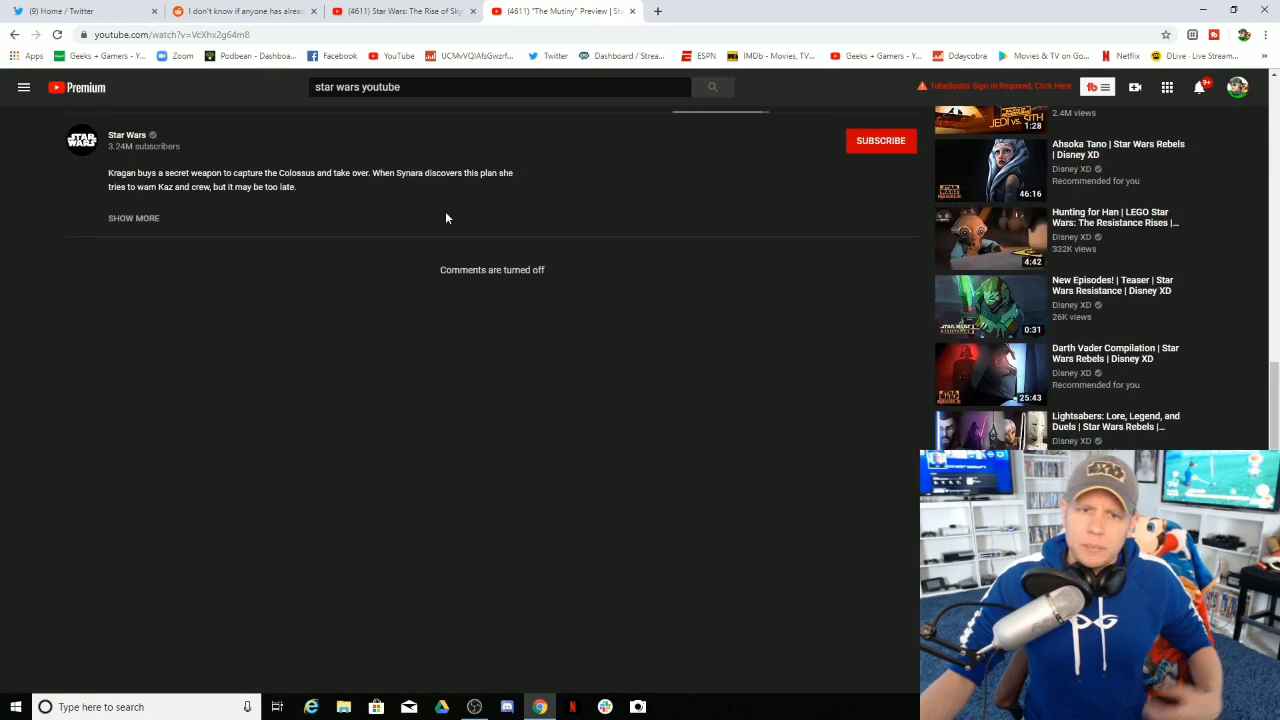
# - From the Star Wars channel, check the Finale TV Spot #1 video's comment section, showing 805 comments
pyautogui.click(128, 136)
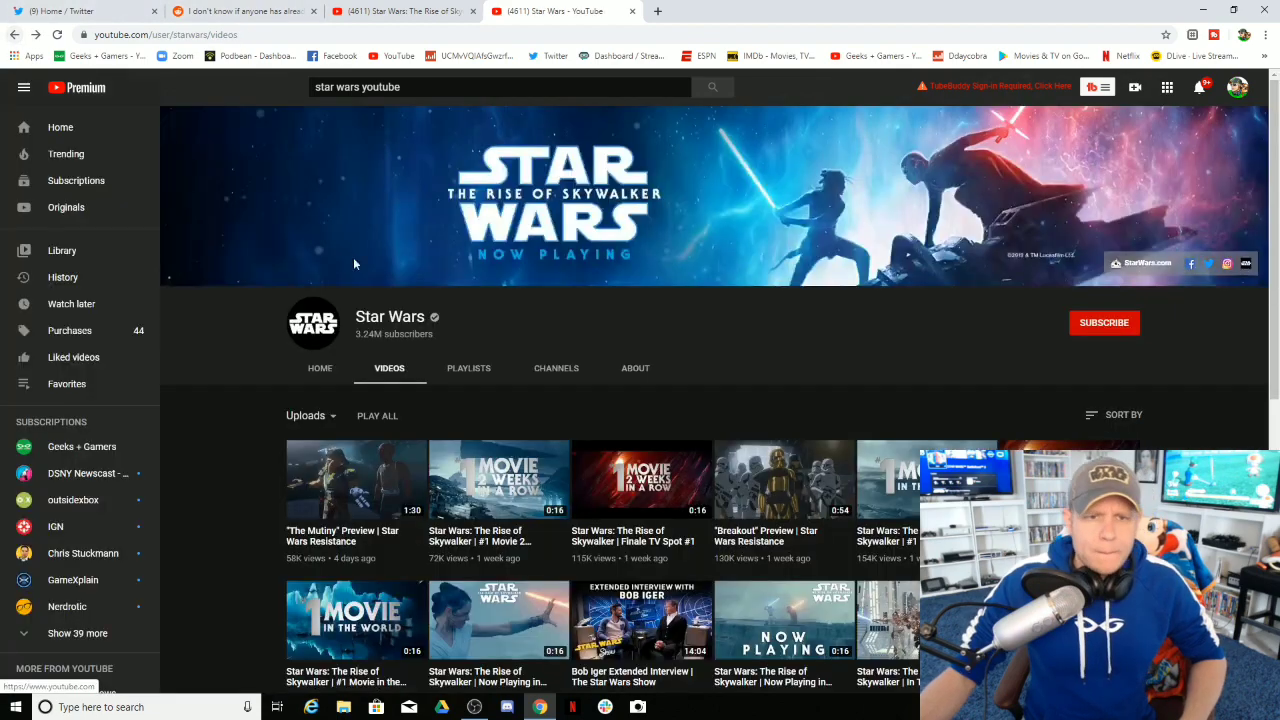
pyautogui.click(640, 480)
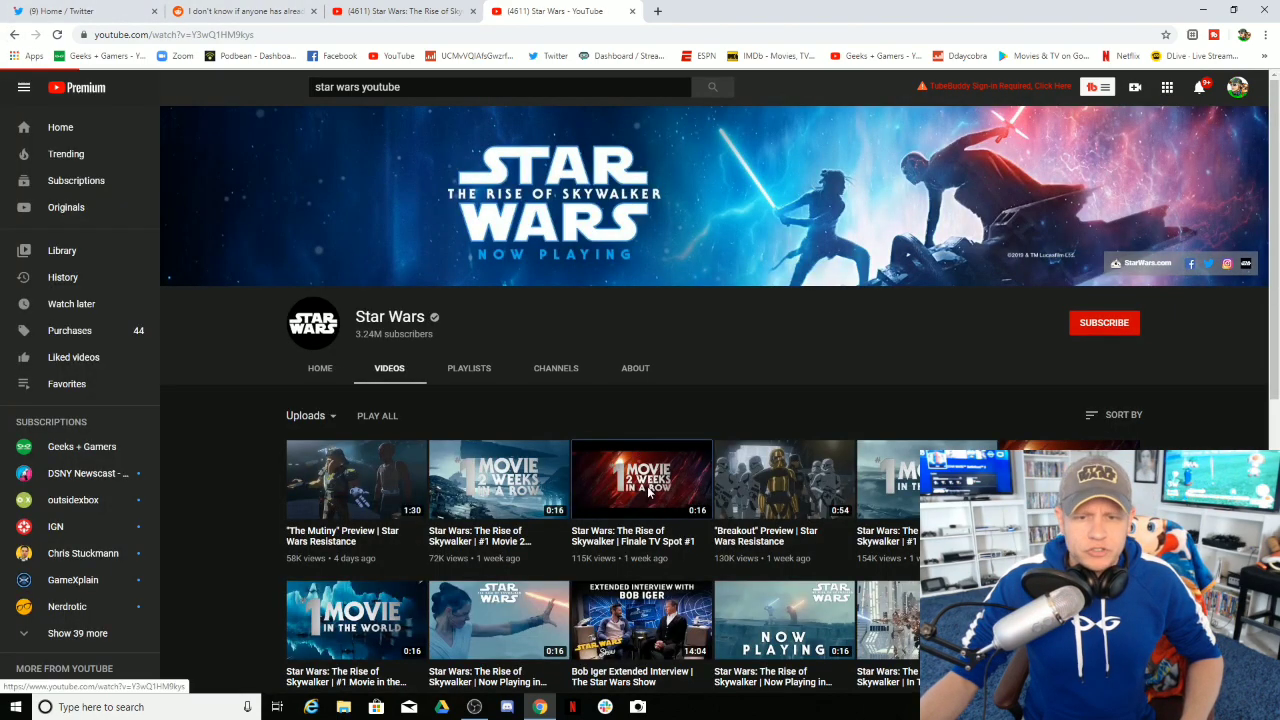
pyautogui.click(640, 480)
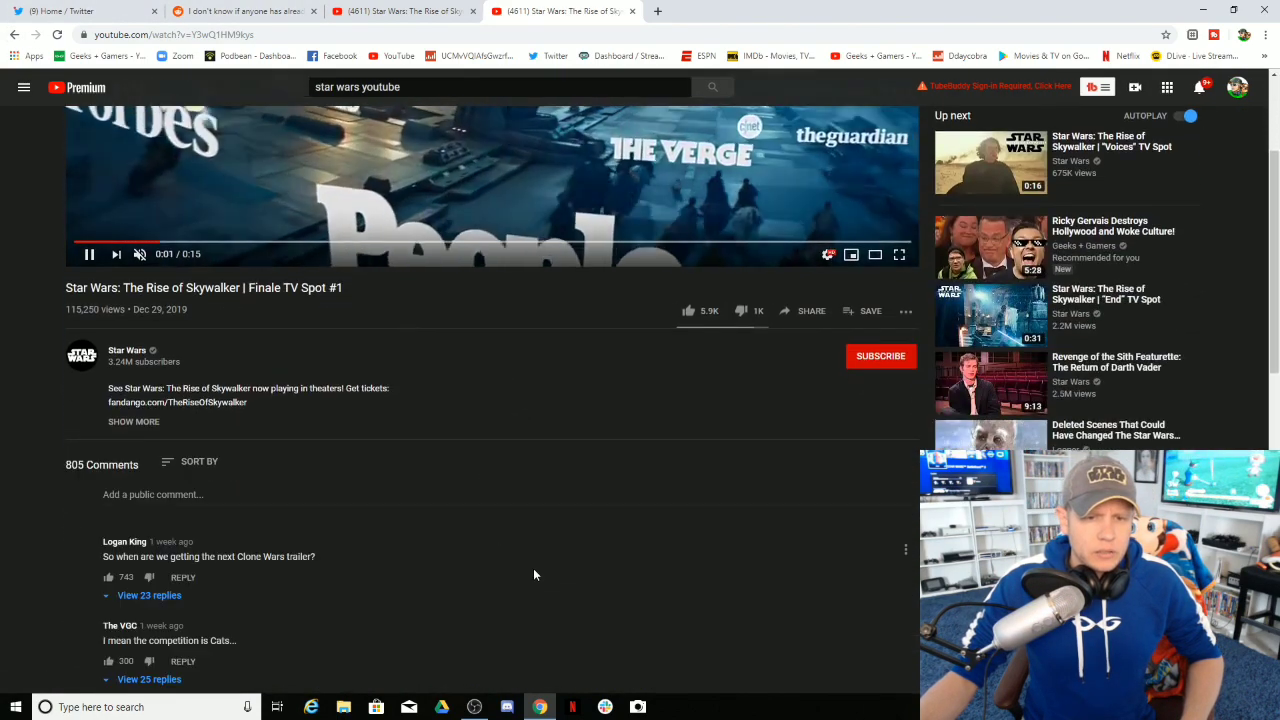
pyautogui.scroll(-3)
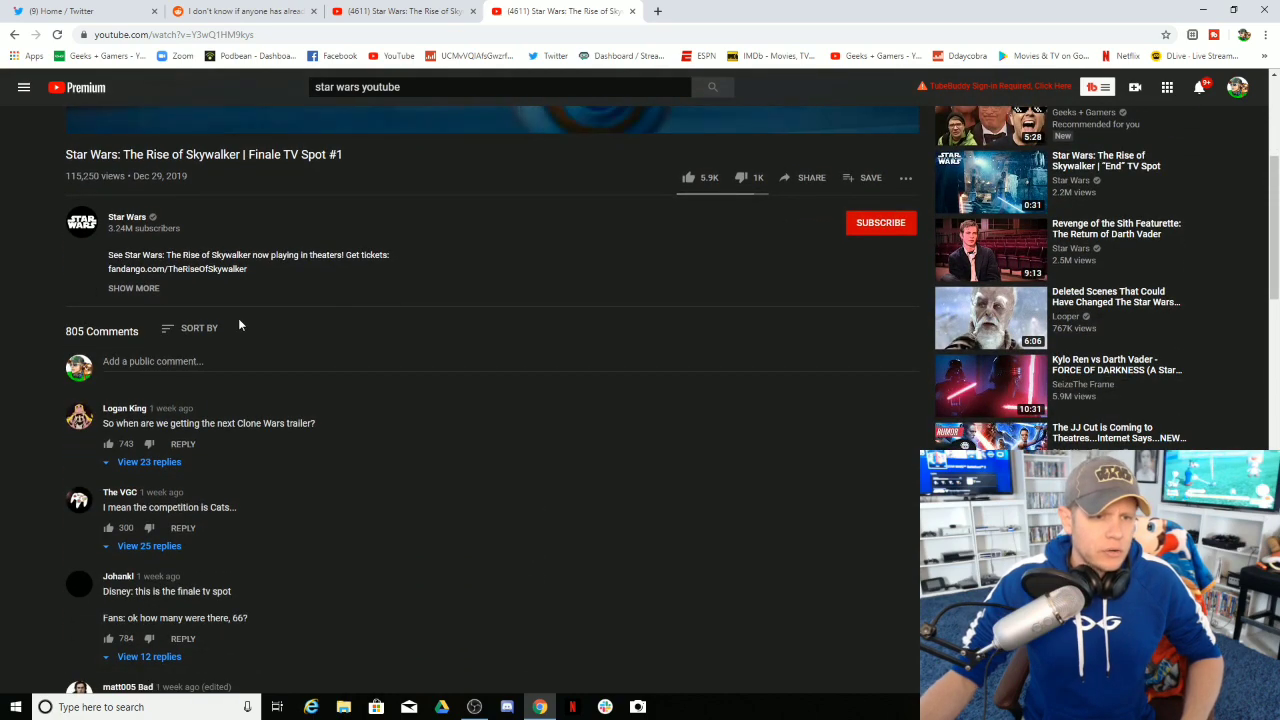
# - Return to the Star Wars channel's Videos tab list
pyautogui.click(128, 216)
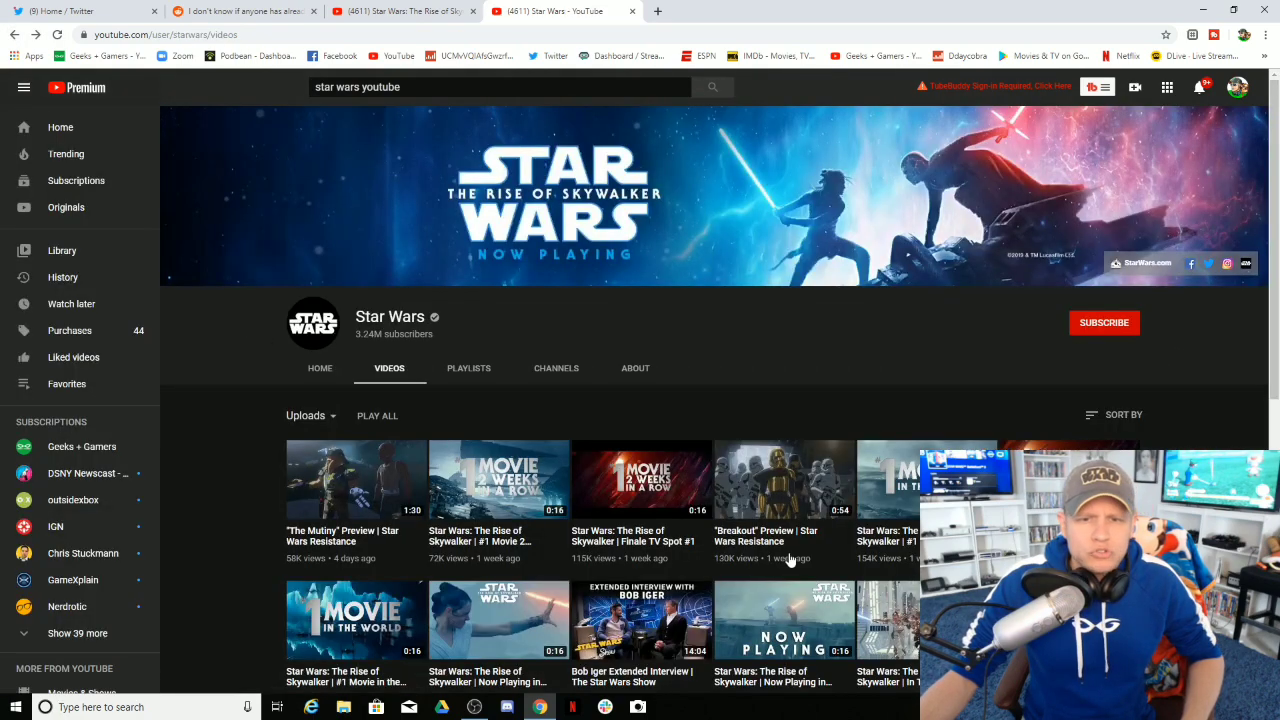
pyautogui.click(784, 480)
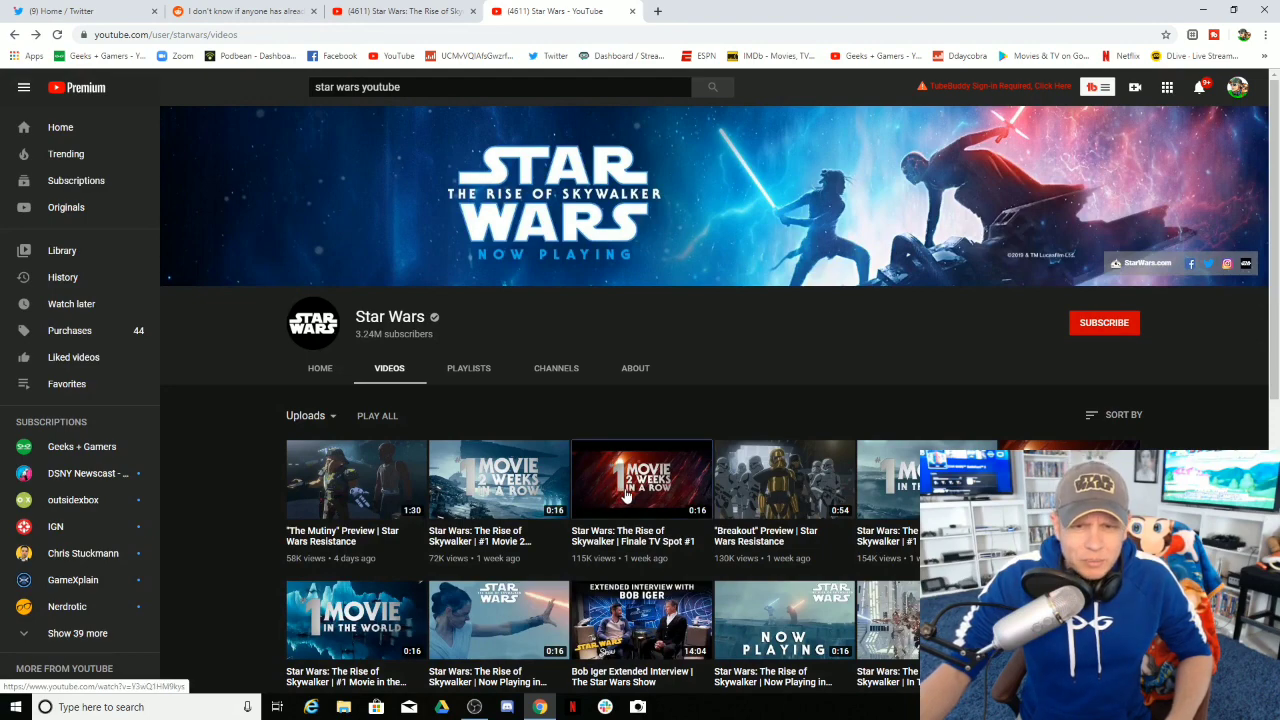
pyautogui.click(640, 480)
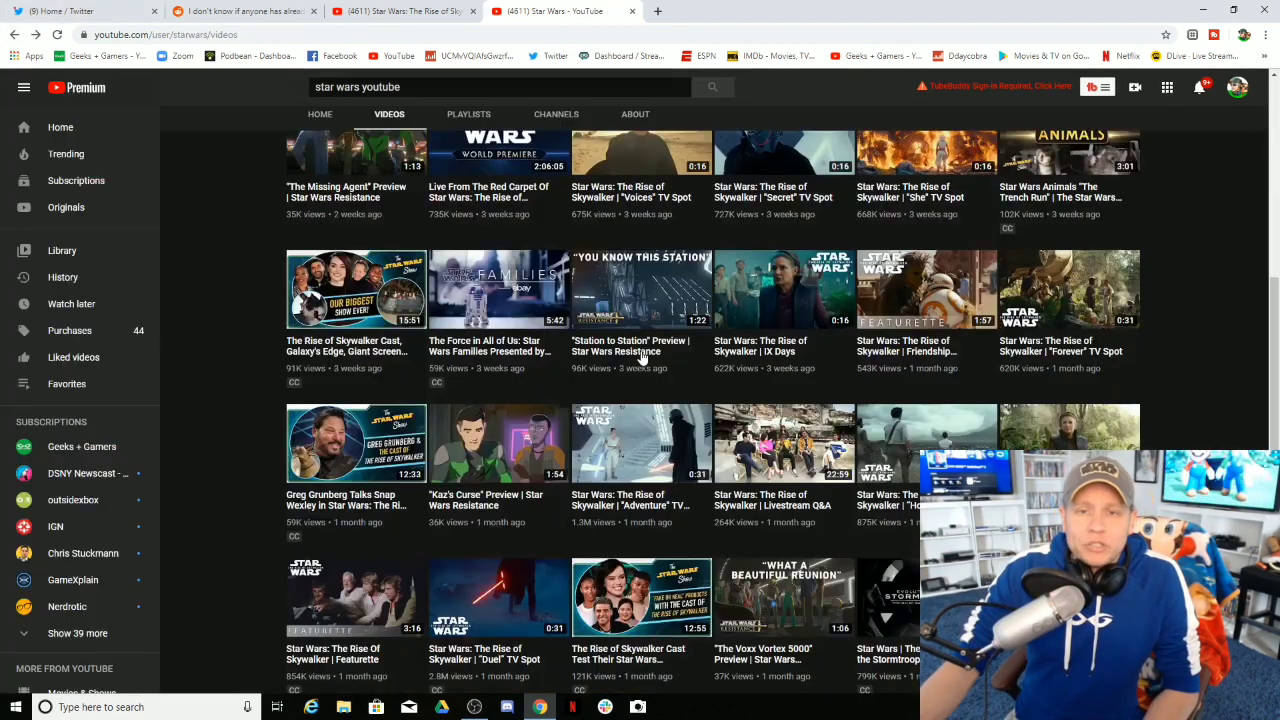
pyautogui.scroll(3)
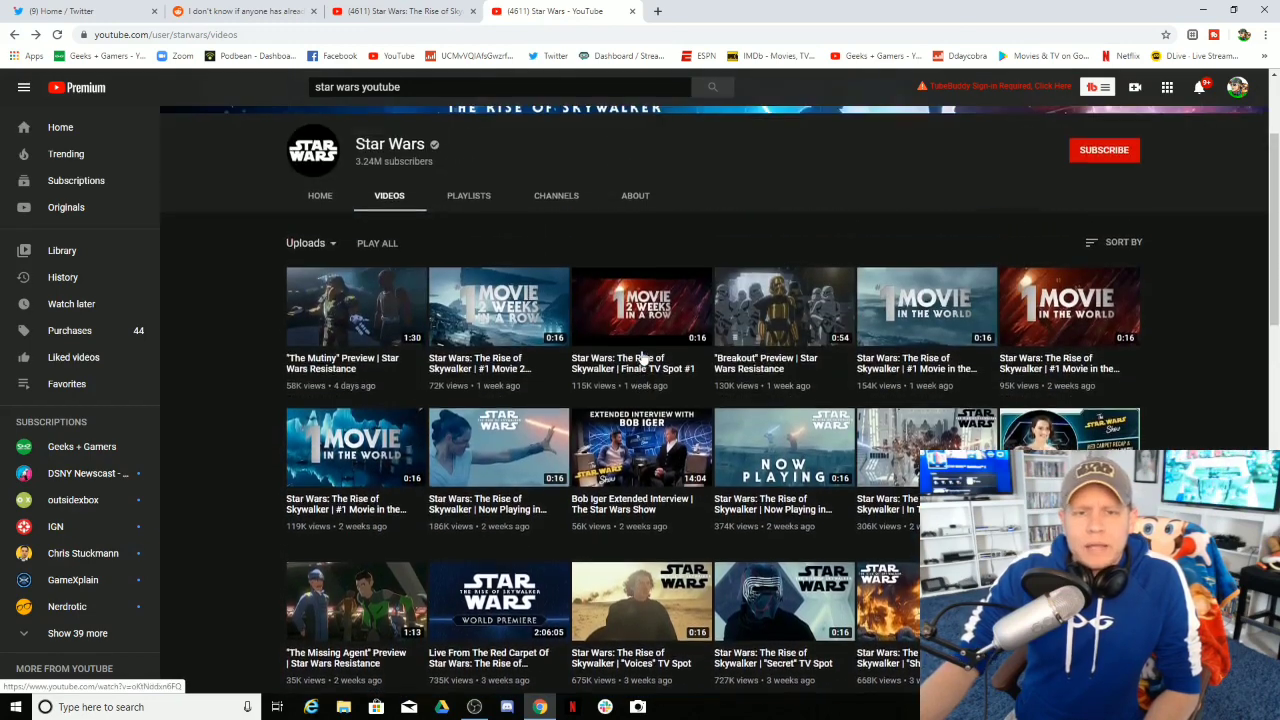
pyautogui.click(640, 448)
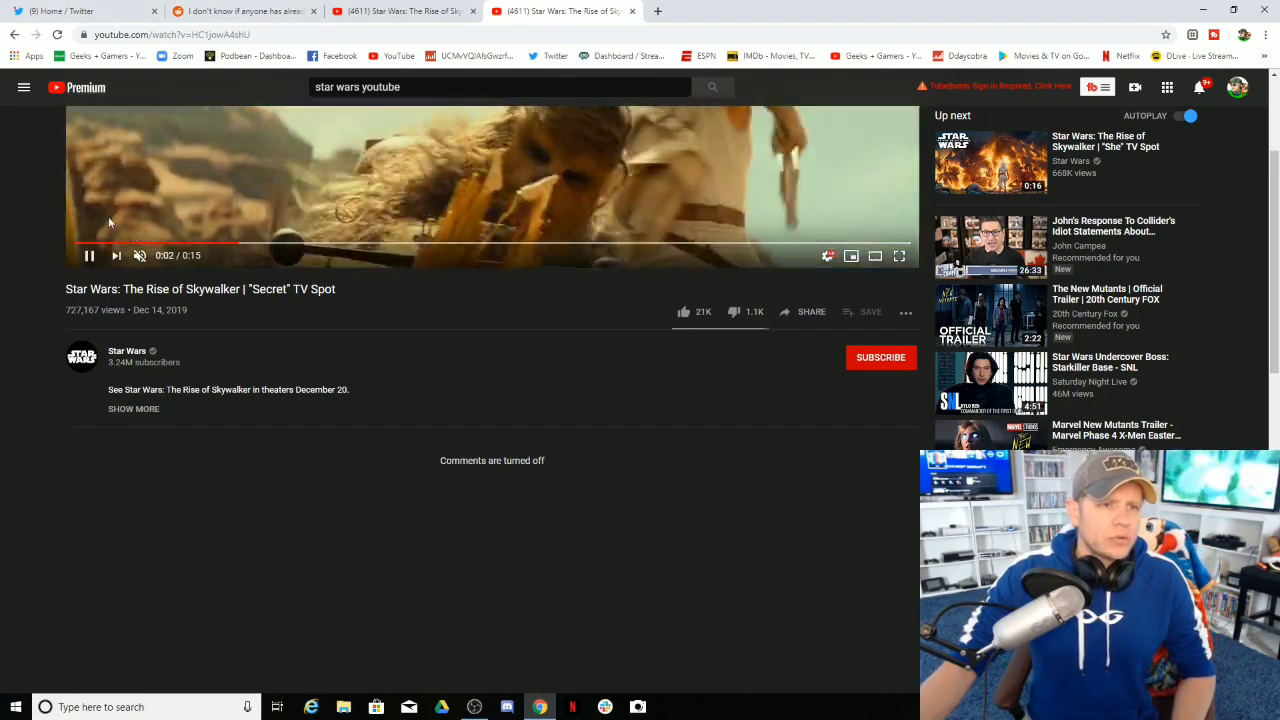
pyautogui.click(128, 350)
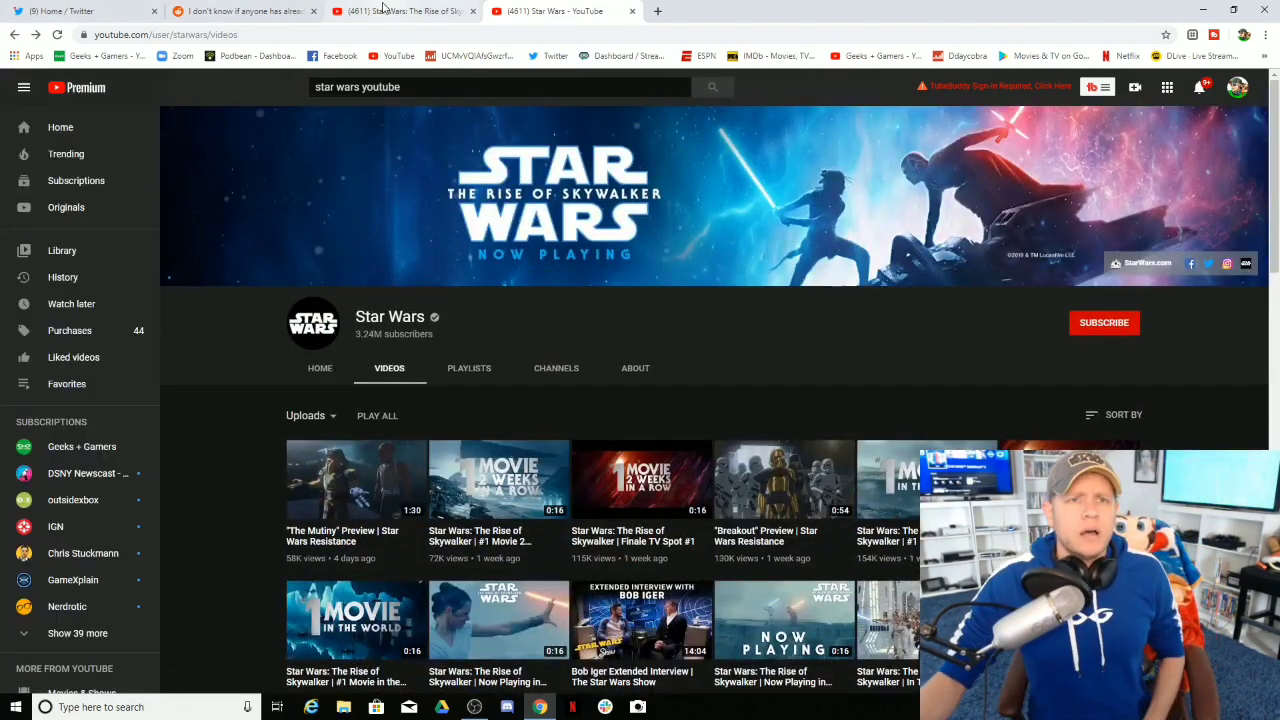
pyautogui.click(244, 12)
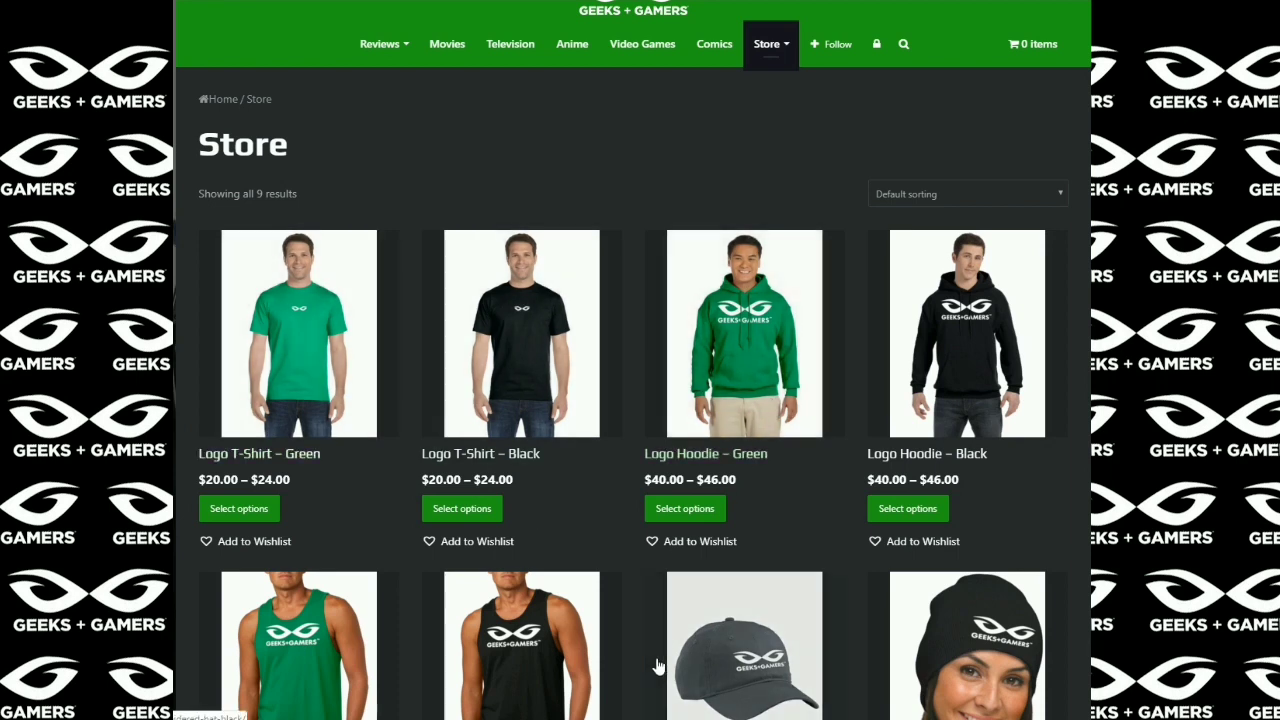
# - Open the Logo T-Shirt – Black product page ($20.00–$24.00 with size options)
pyautogui.scroll(-3)
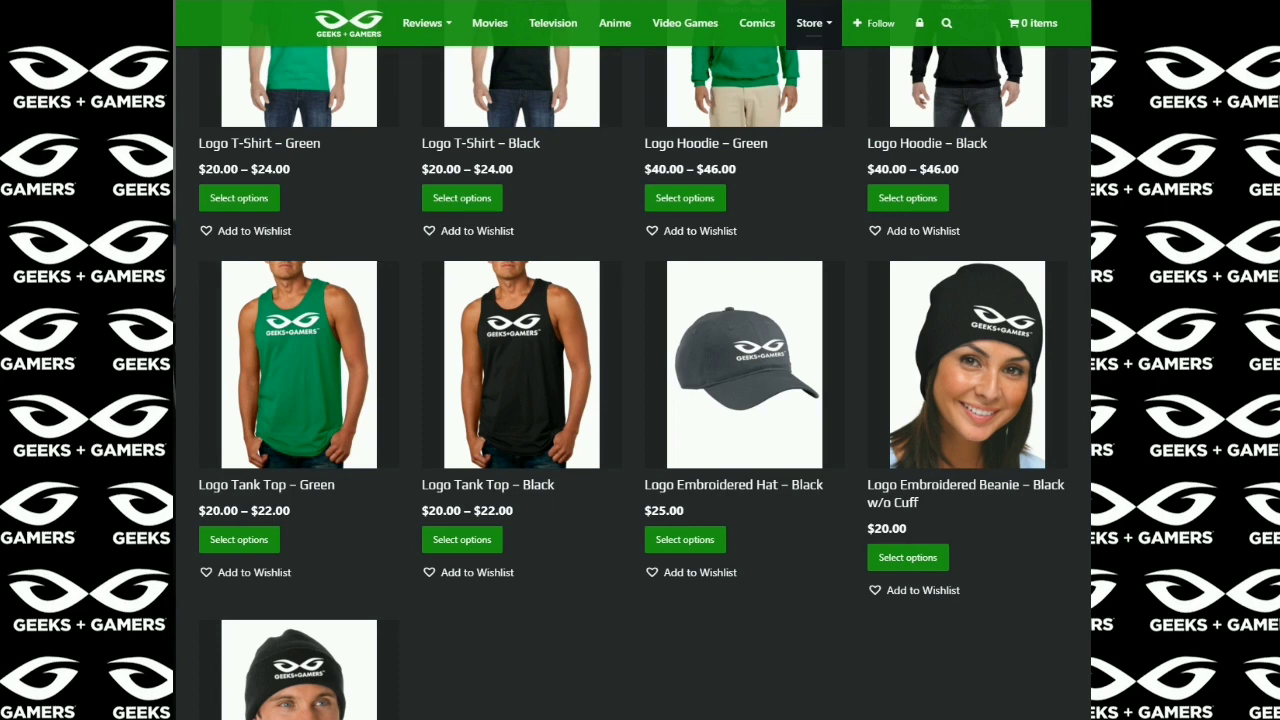
pyautogui.click(480, 144)
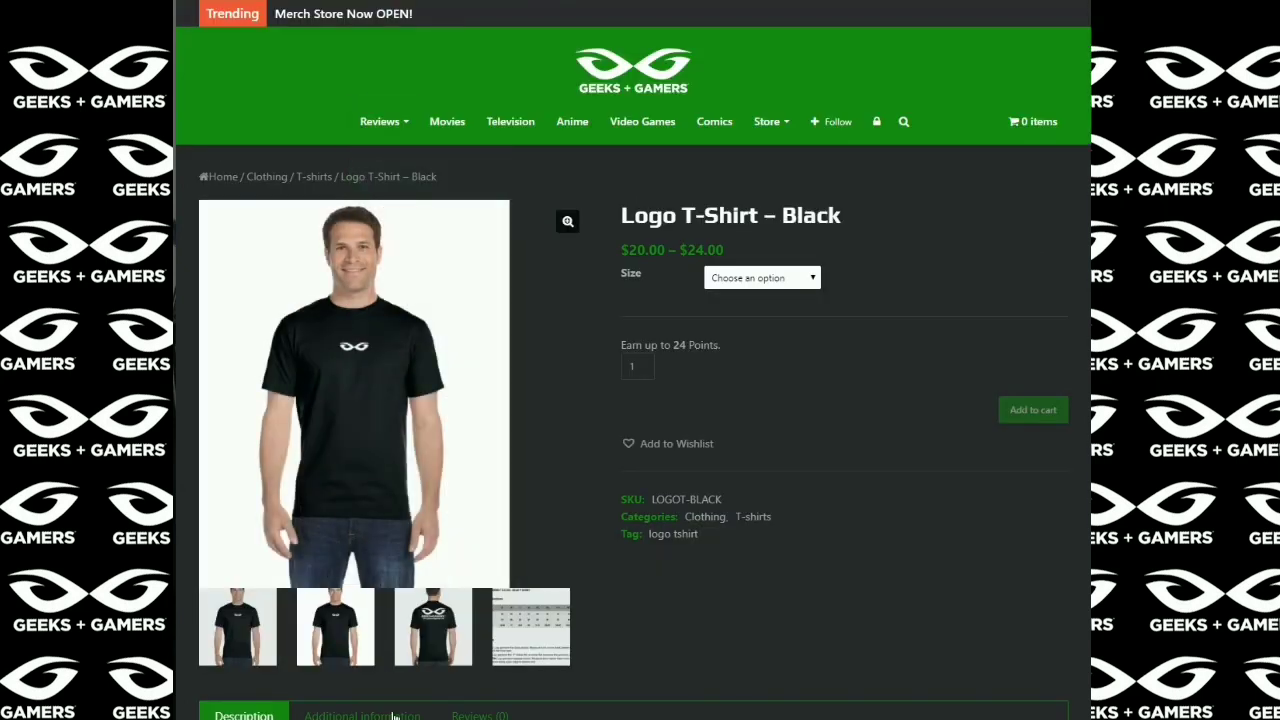